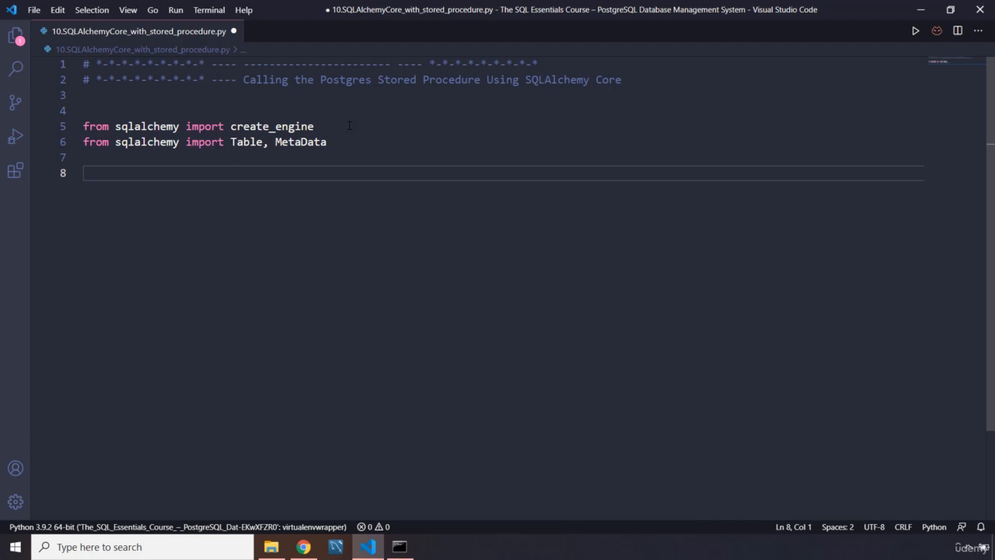
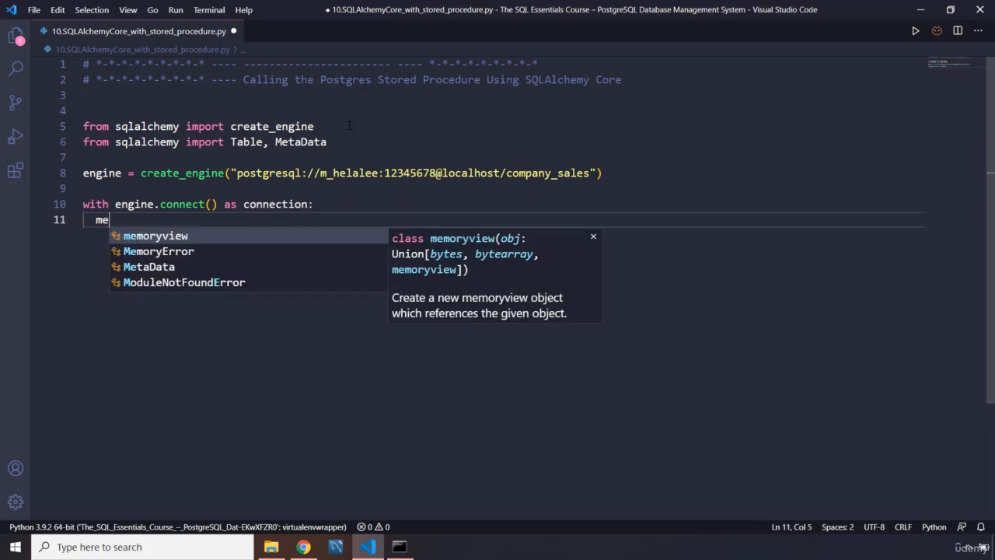
type("ta =")
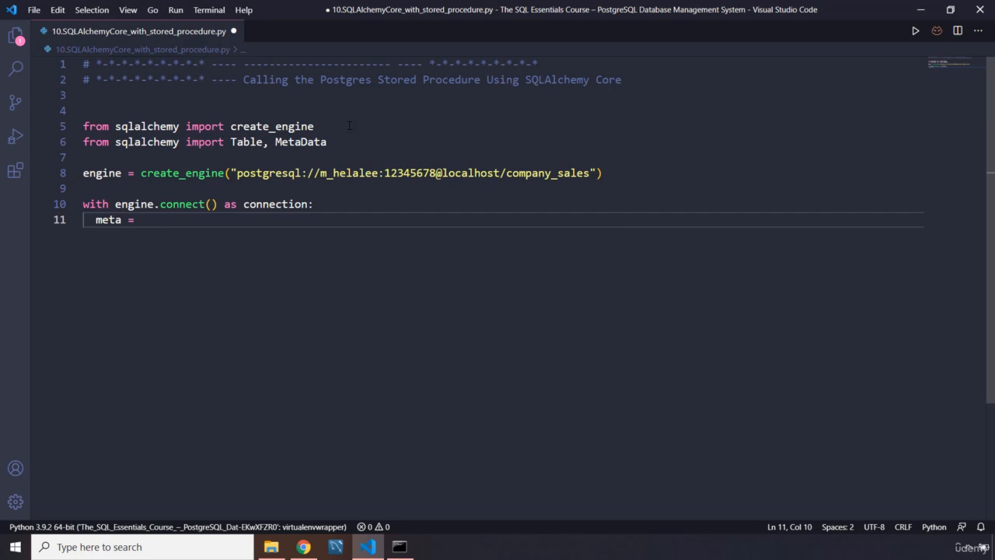